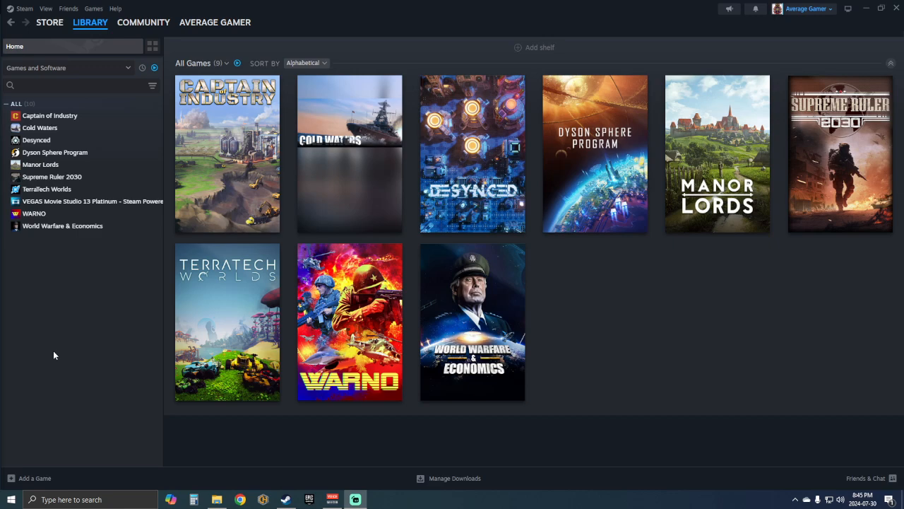
pyautogui.moveTo(747, 334)
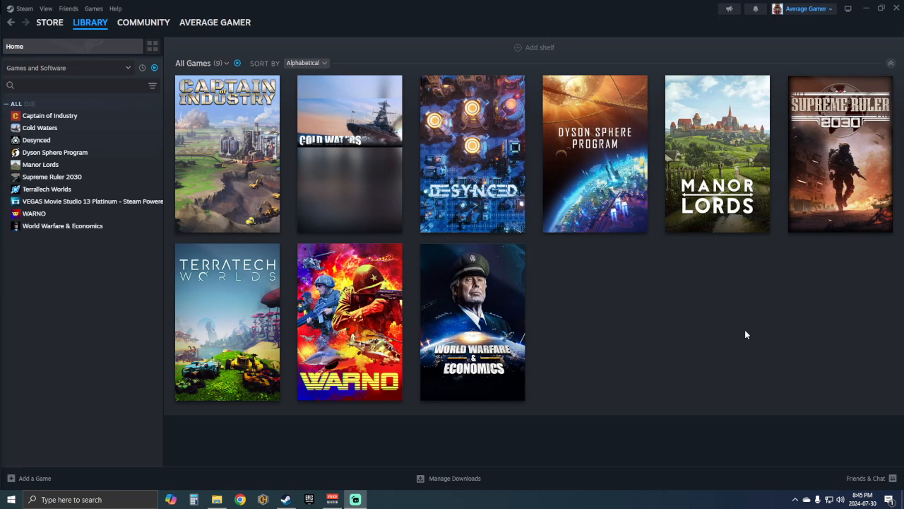
pyautogui.moveTo(683, 323)
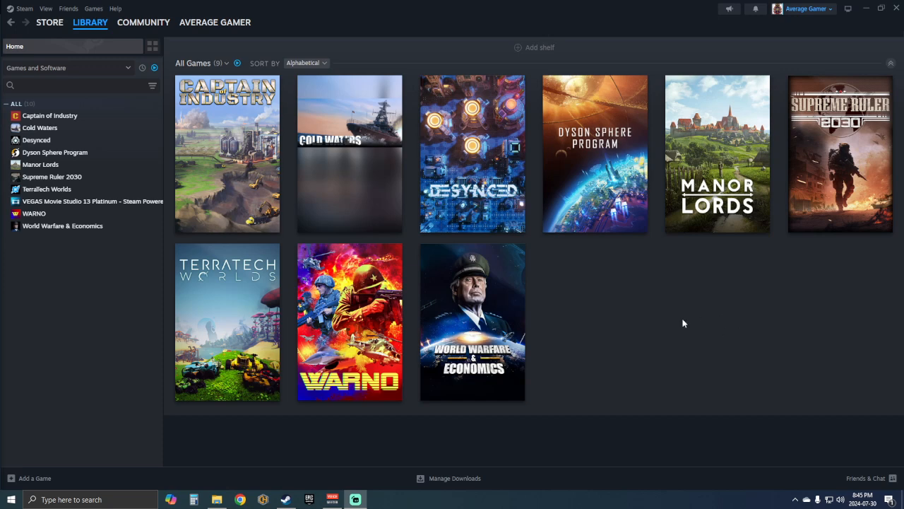
pyautogui.moveTo(657, 325)
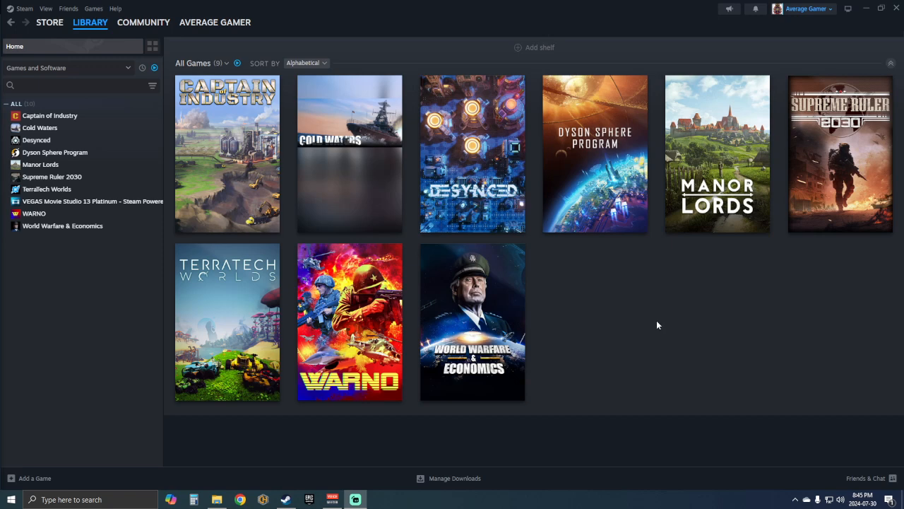
pyautogui.moveTo(675, 340)
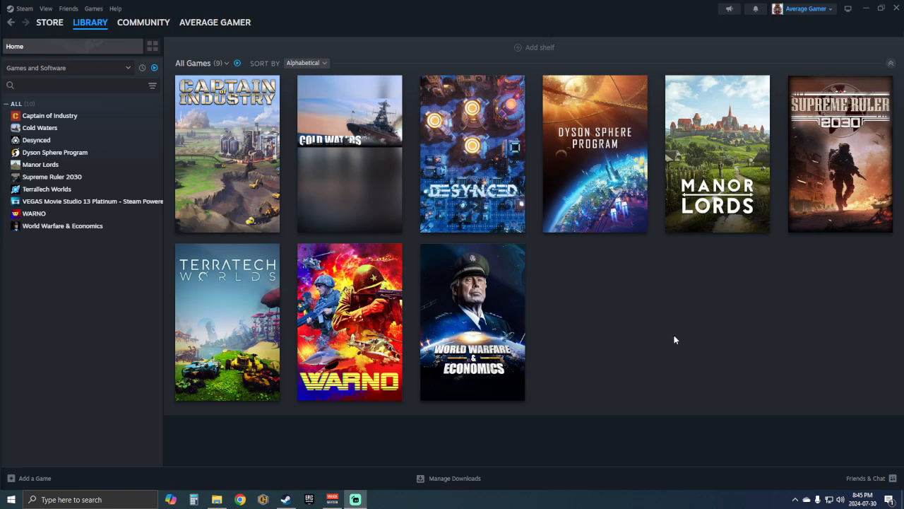